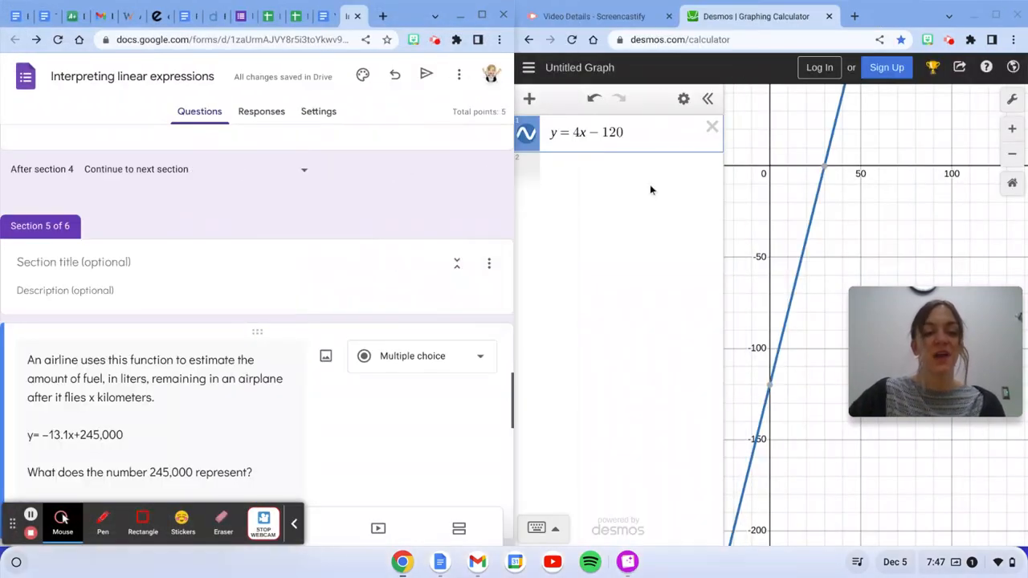
# - Replace y = 4x − 120 with y = −13.1x + 245000 in the first expression
pyautogui.click(711, 127)
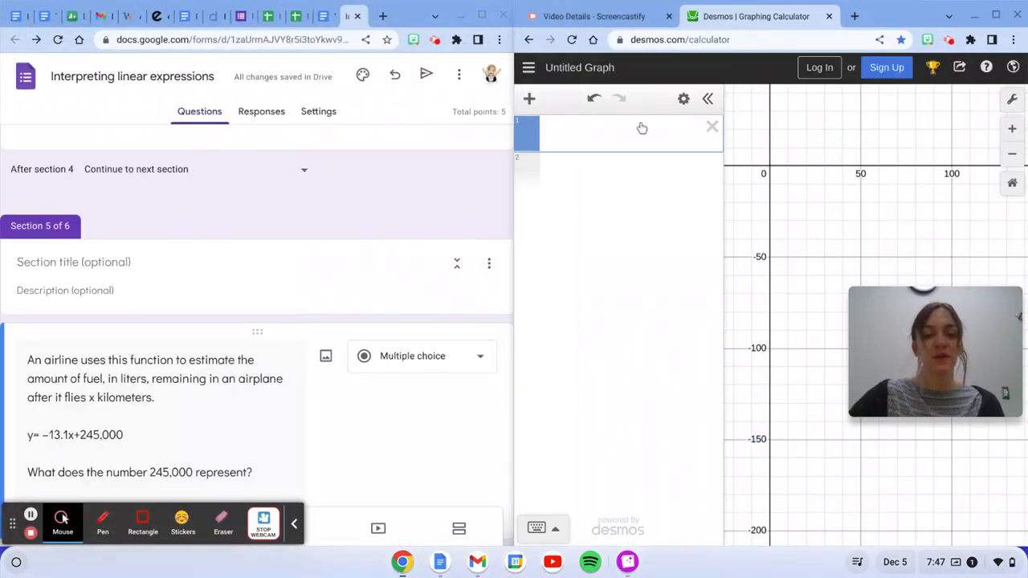
pyautogui.write('y = -13.1')
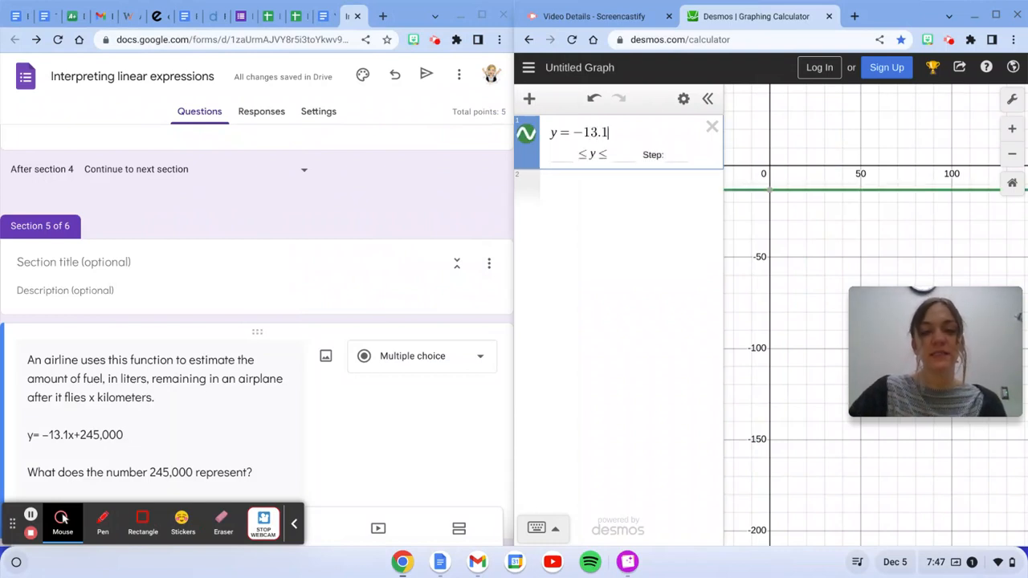
pyautogui.write('x +')
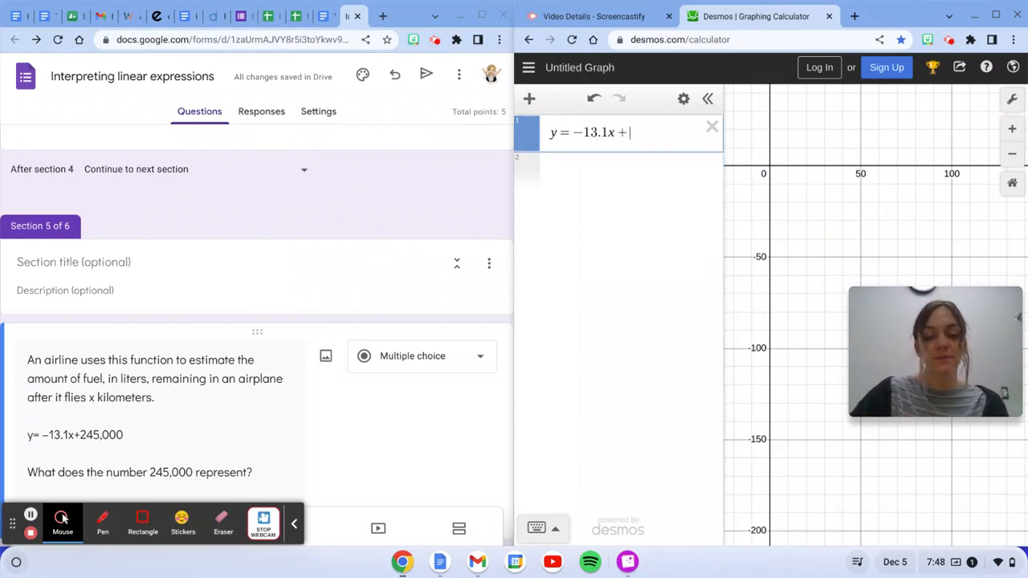
pyautogui.write('245000')
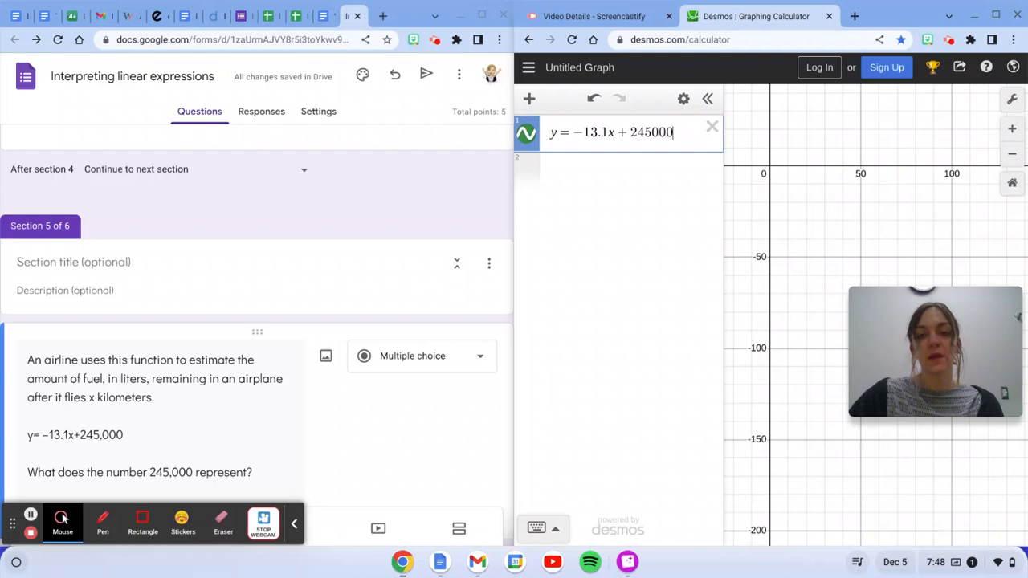
# - Zoom out until the steep line and its (0, 245000) y-intercept label are visible
pyautogui.scroll(-3)
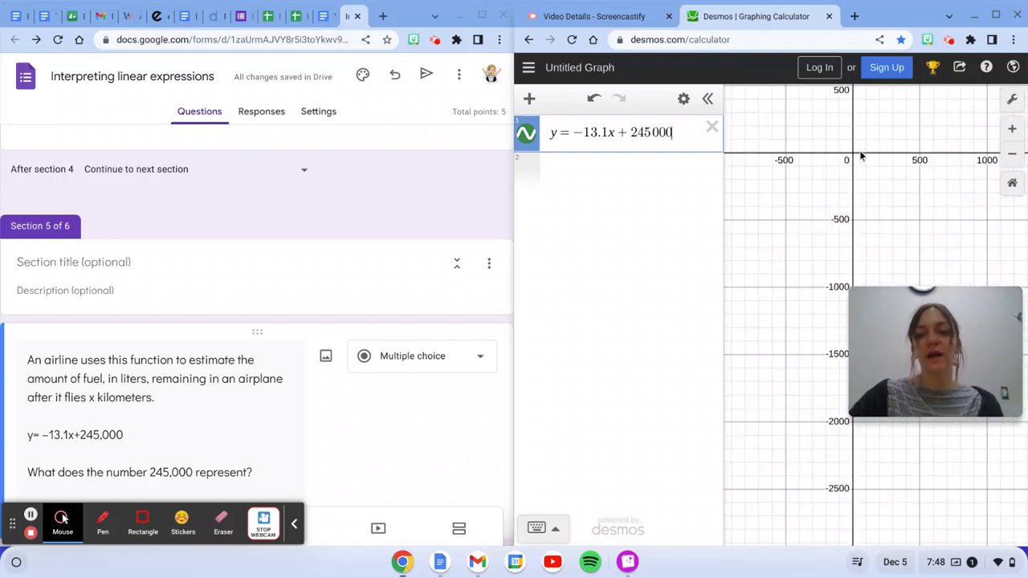
pyautogui.scroll(-3)
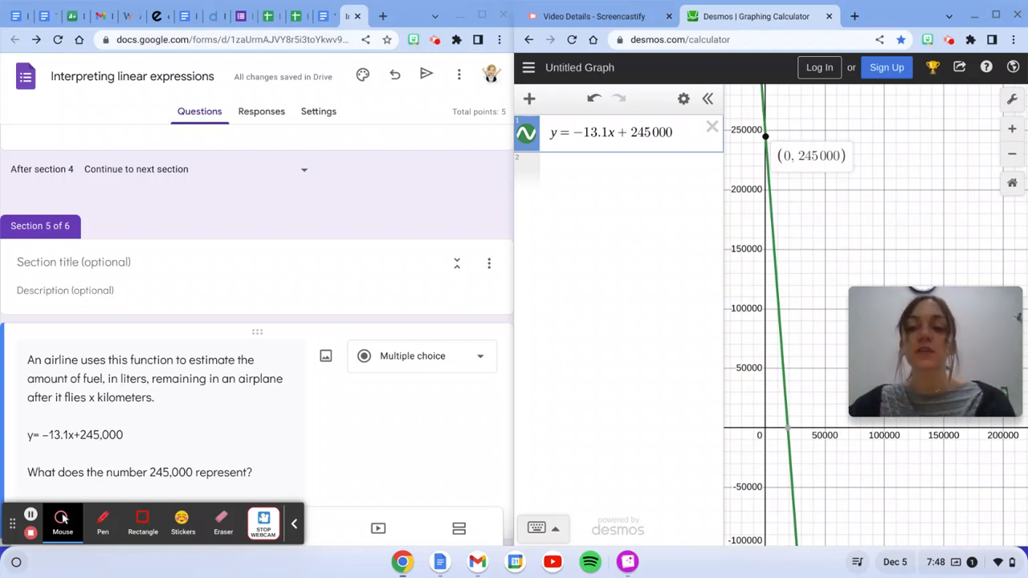
pyautogui.moveTo(769, 165)
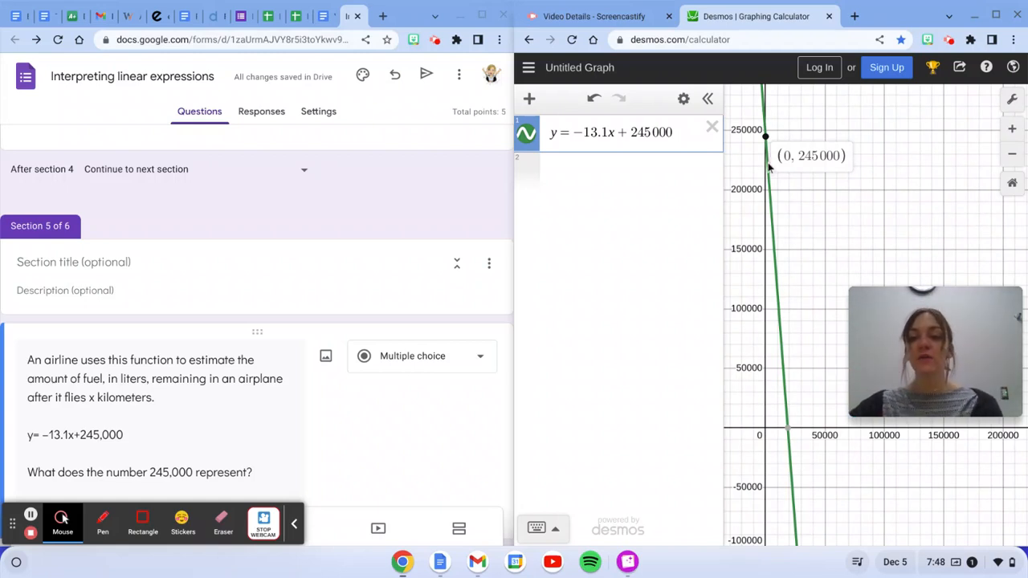